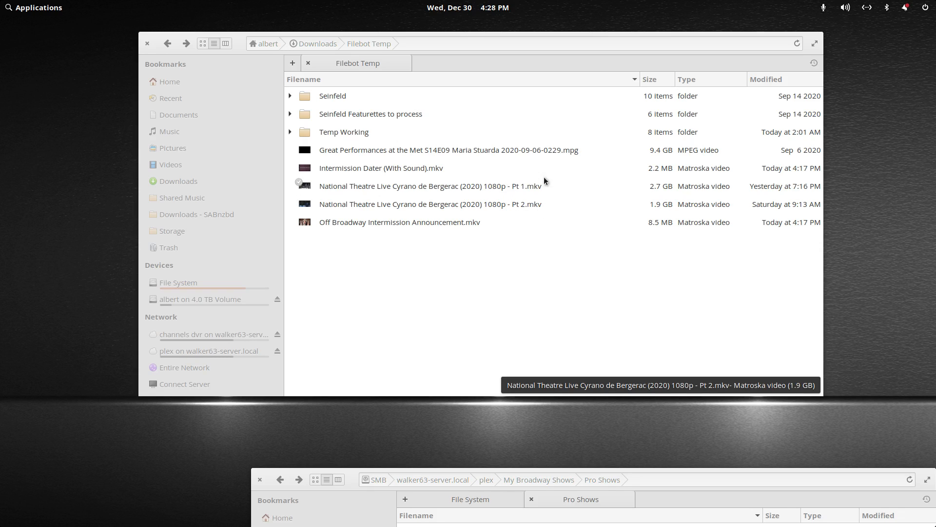
pyautogui.moveTo(529, 224)
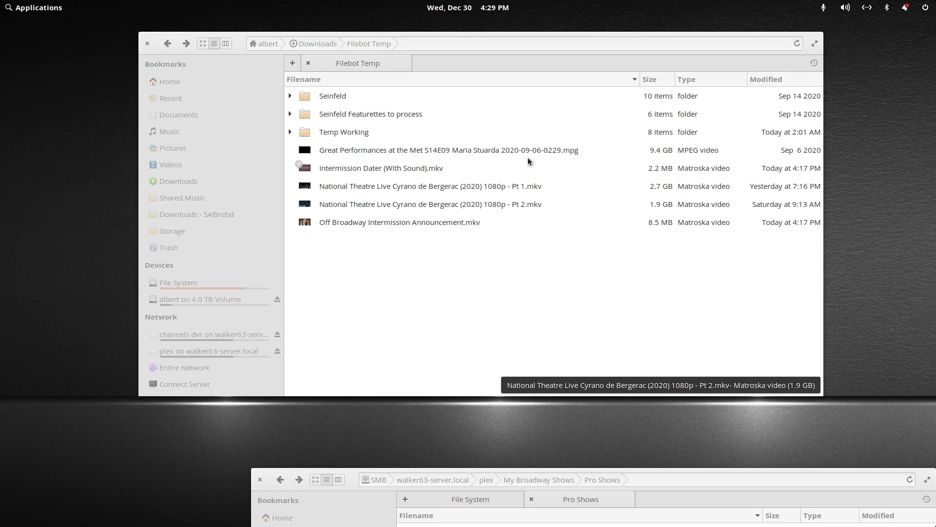
pyautogui.moveTo(526, 173)
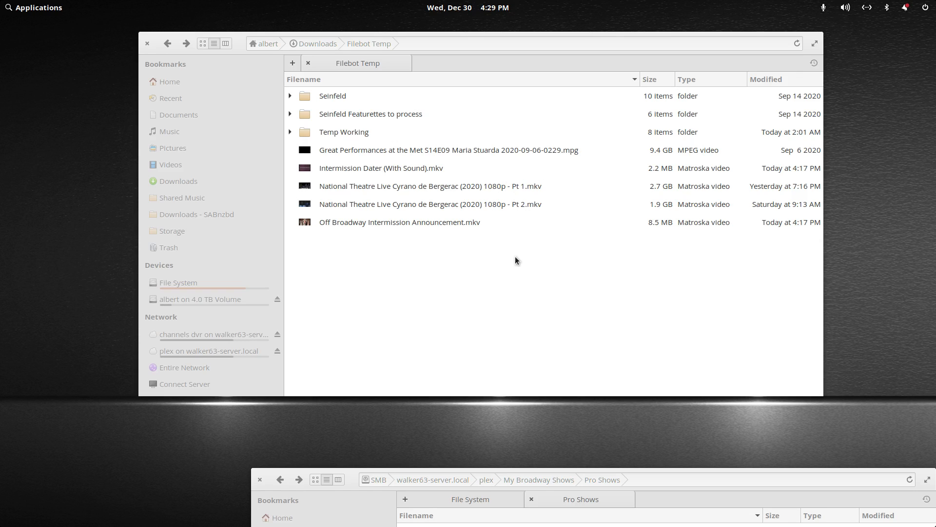
pyautogui.moveTo(515, 264)
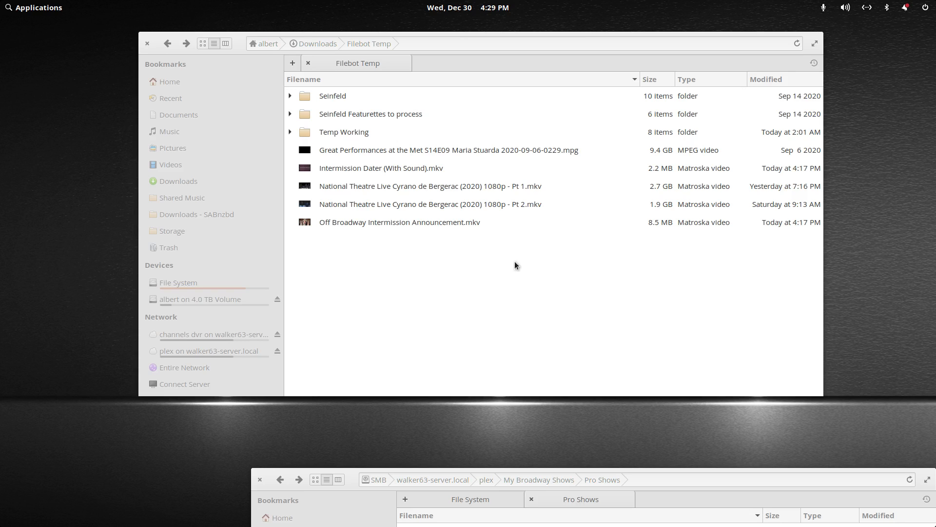
pyautogui.moveTo(518, 275)
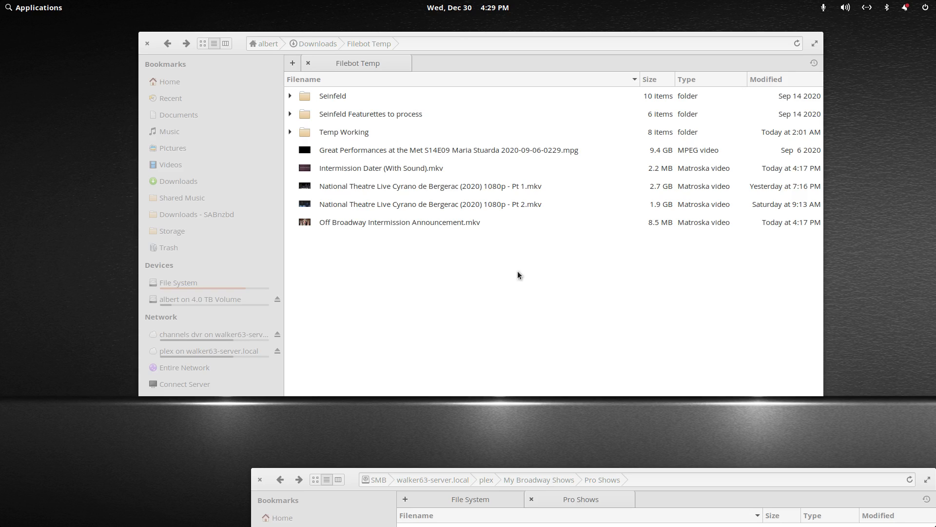
pyautogui.moveTo(497, 283)
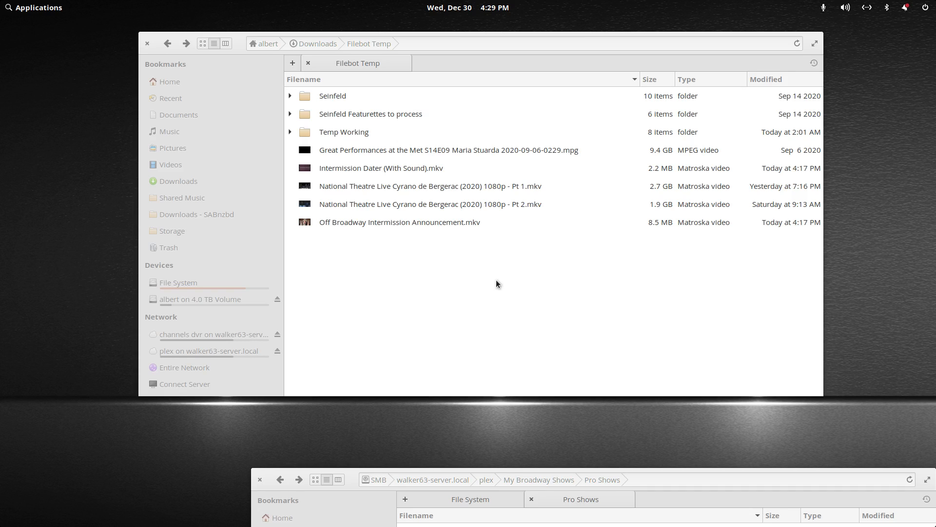
pyautogui.moveTo(498, 285)
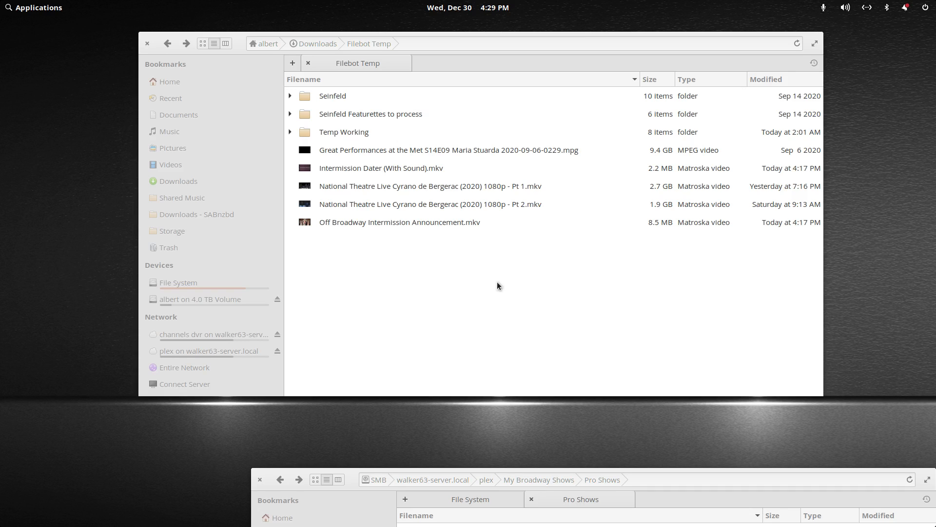
pyautogui.moveTo(498, 287)
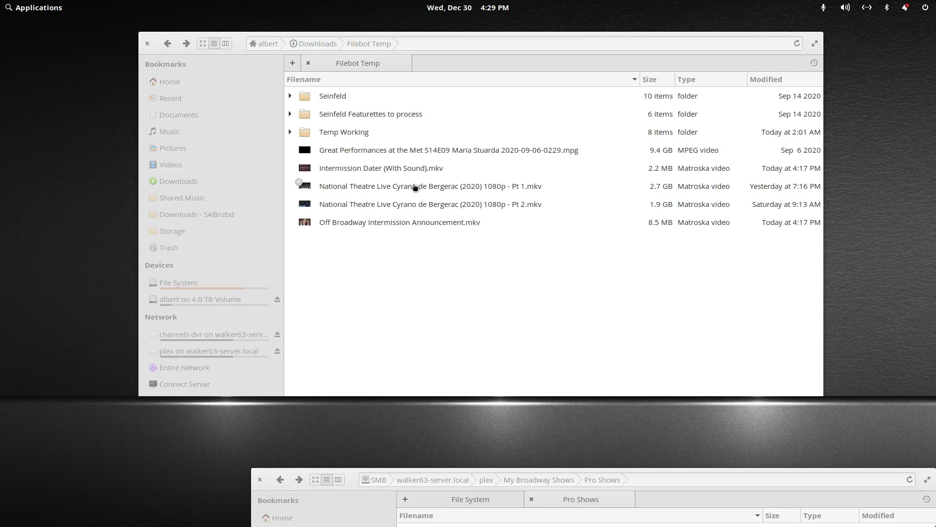
# - Bring up the action menu for the Cyrano de Bergerac Pt 1 video
pyautogui.rightClick(429, 185)
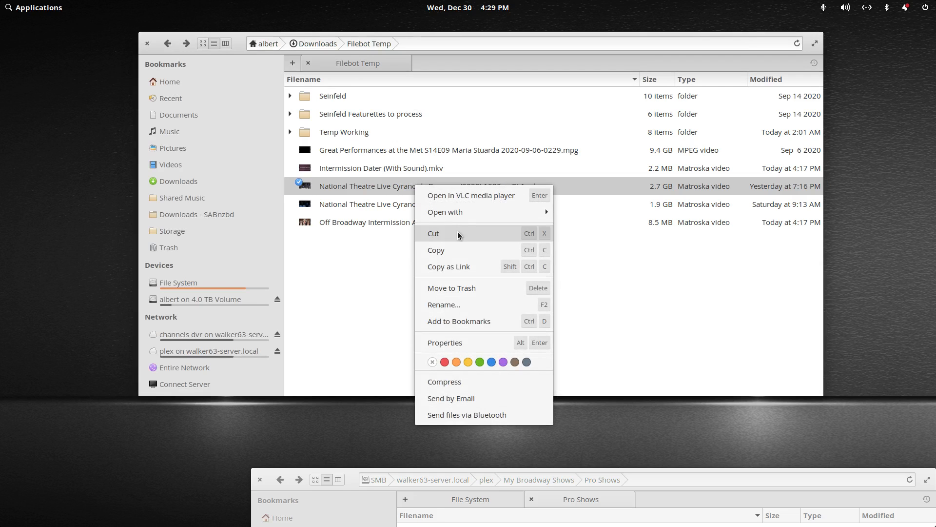
pyautogui.moveTo(456, 212)
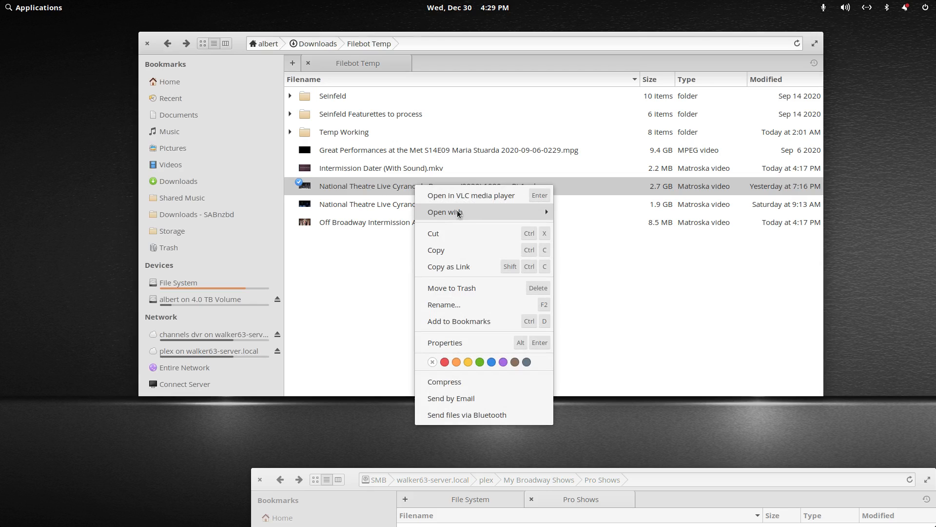
pyautogui.moveTo(445, 211)
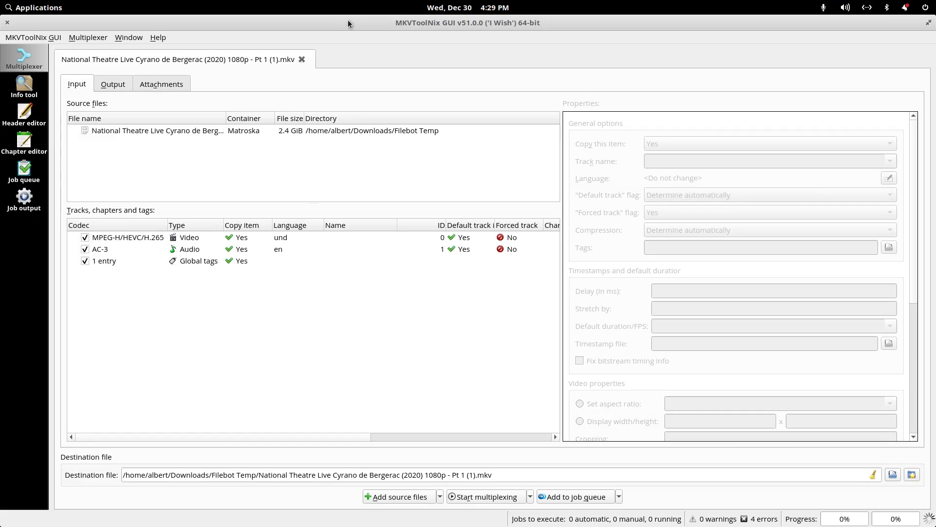
pyautogui.moveTo(231, 309)
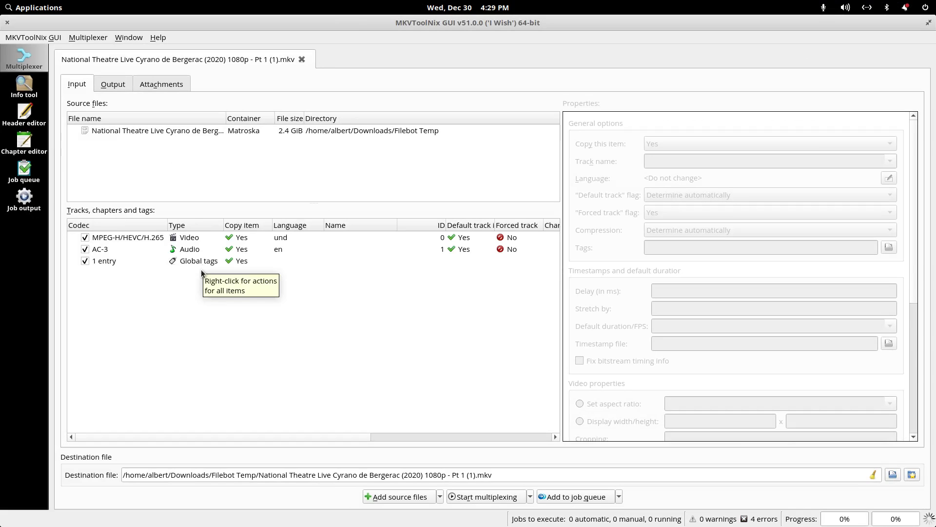
pyautogui.click(99, 248)
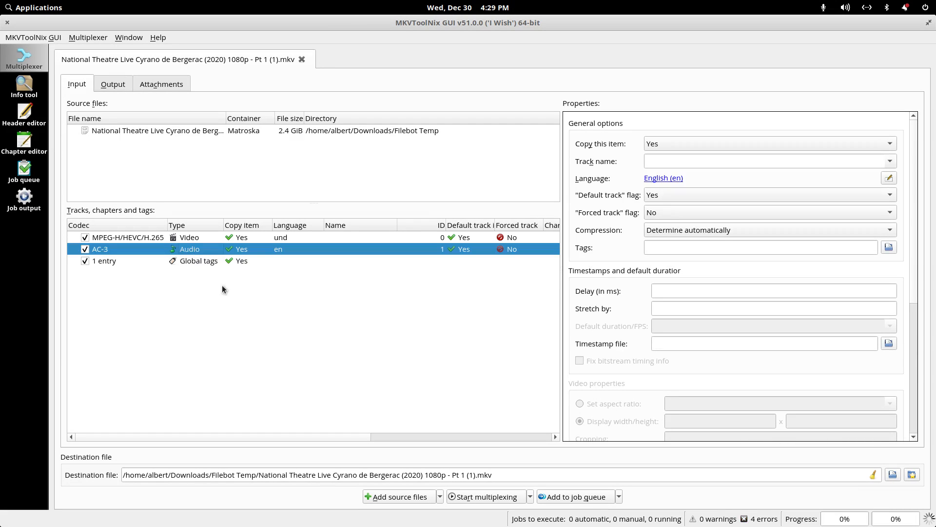
pyautogui.moveTo(199, 252)
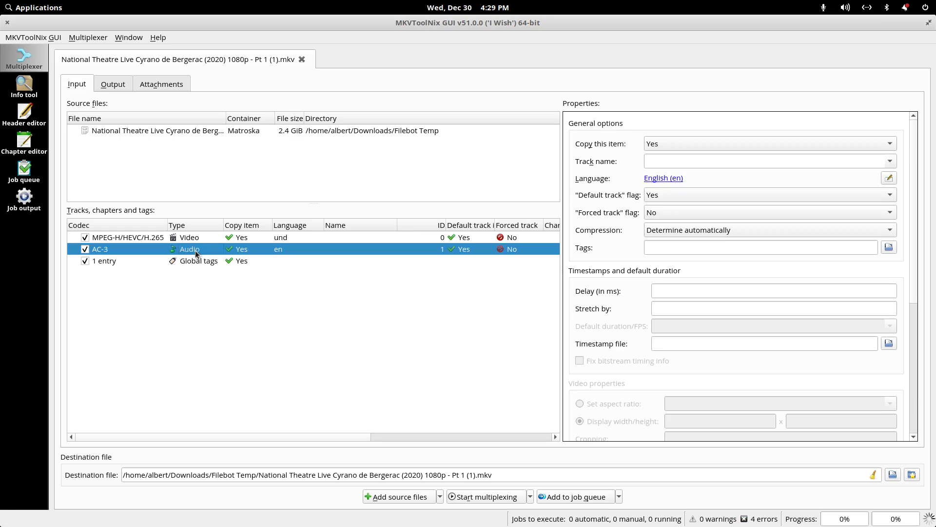
pyautogui.moveTo(85, 249)
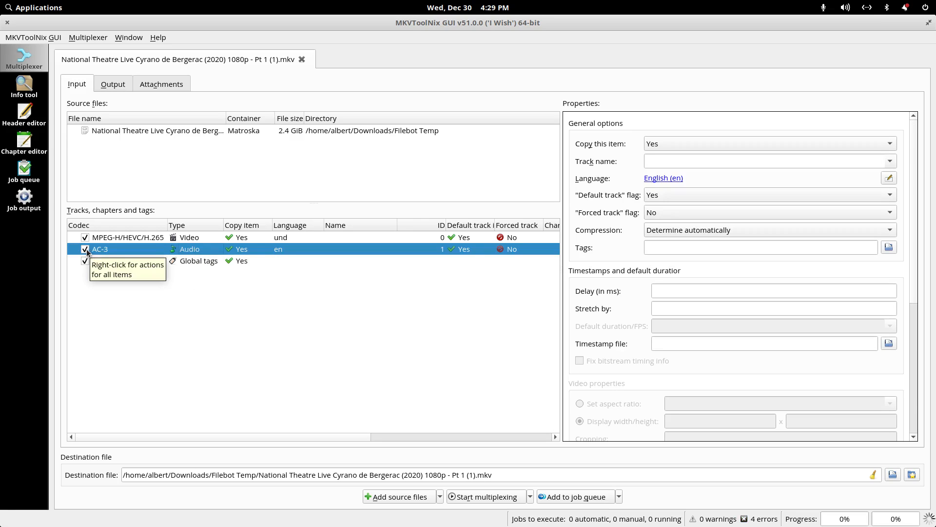
pyautogui.click(85, 248)
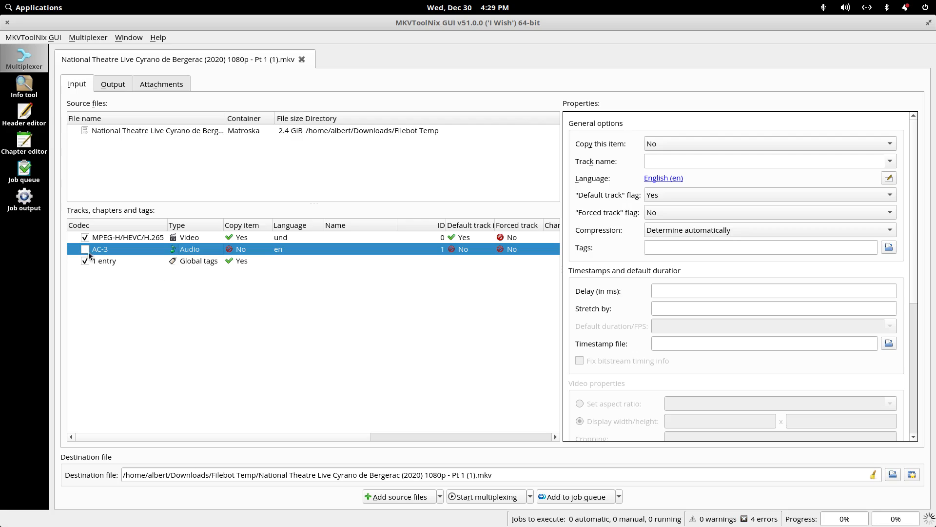
pyautogui.click(84, 249)
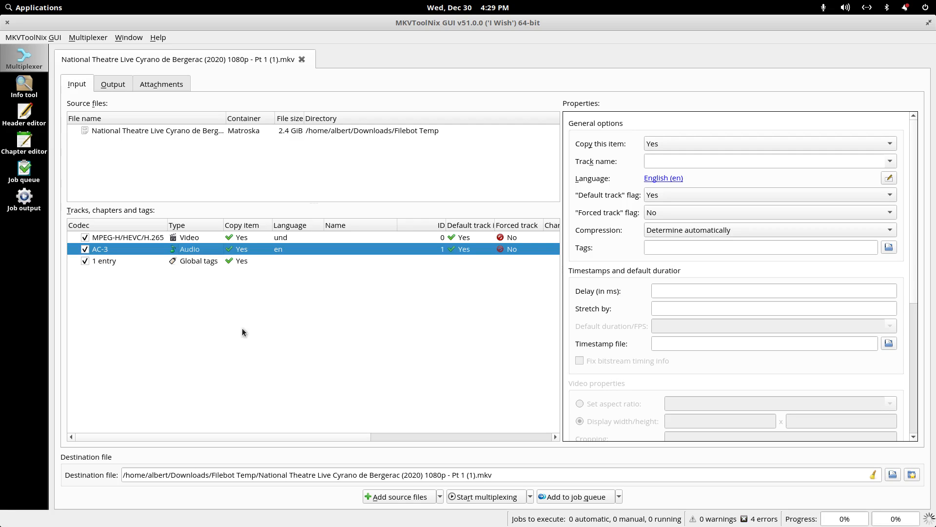
pyautogui.moveTo(157, 133)
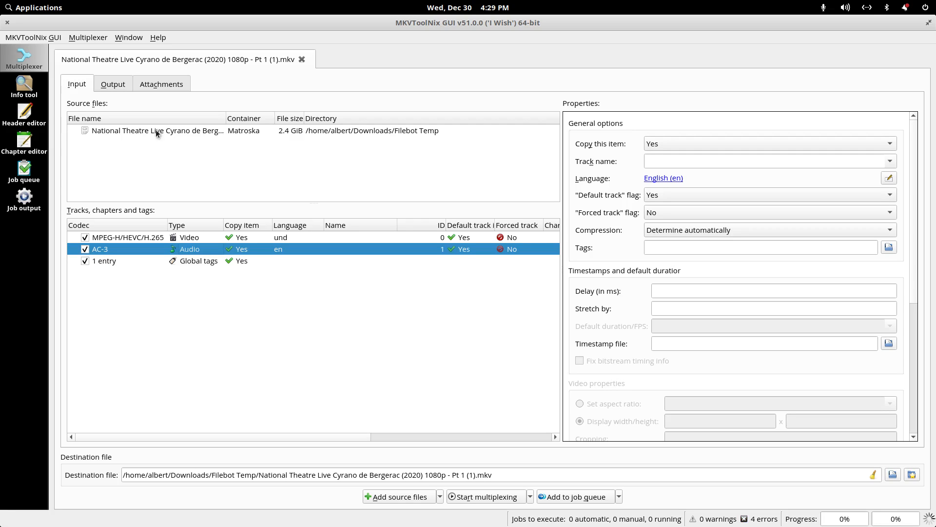
# - Append the Pt 2 MKV to the Pt 1 source file via its right-click menu
pyautogui.click(157, 131)
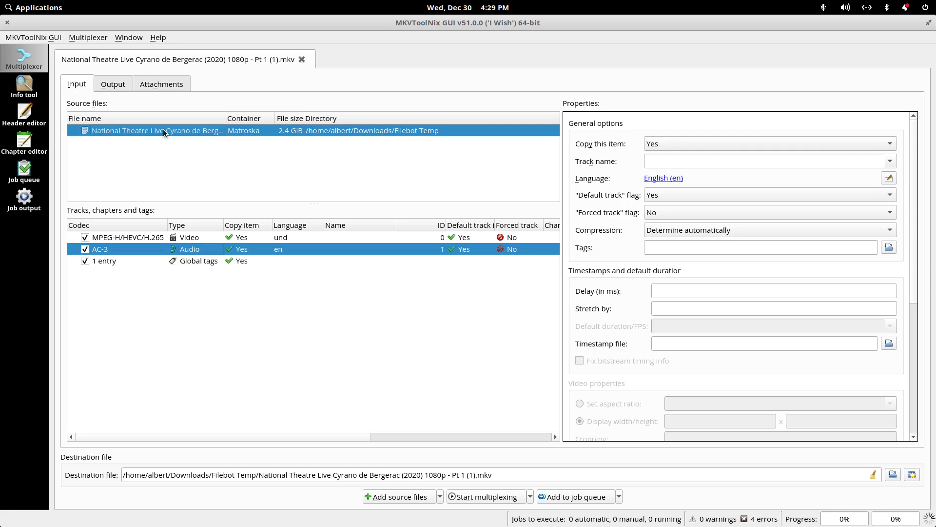
pyautogui.rightClick(164, 130)
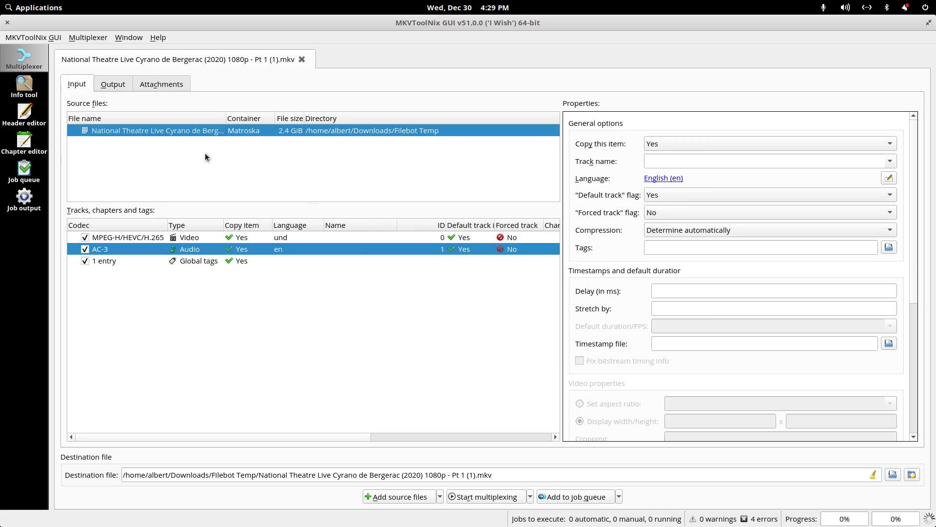
pyautogui.click(398, 496)
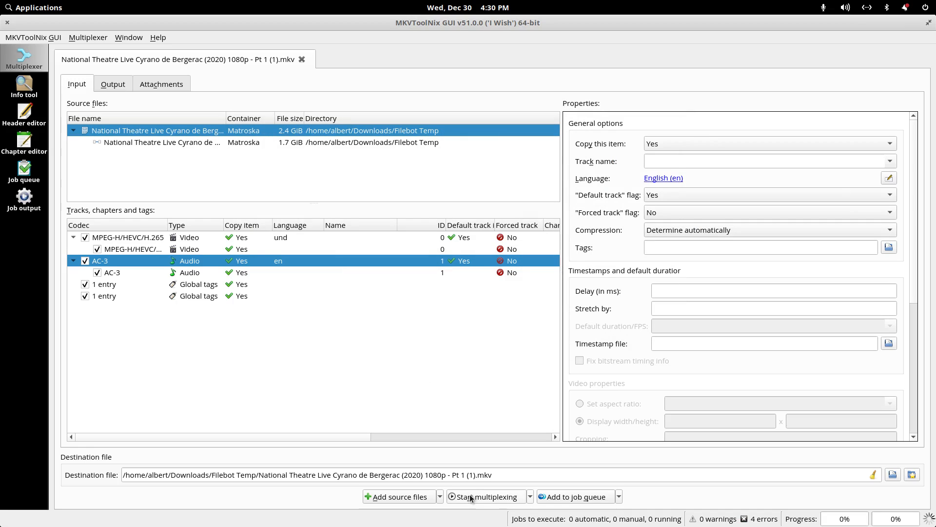
# - Start multiplexing the joined Cyrano de Bergerac parts
pyautogui.click(485, 496)
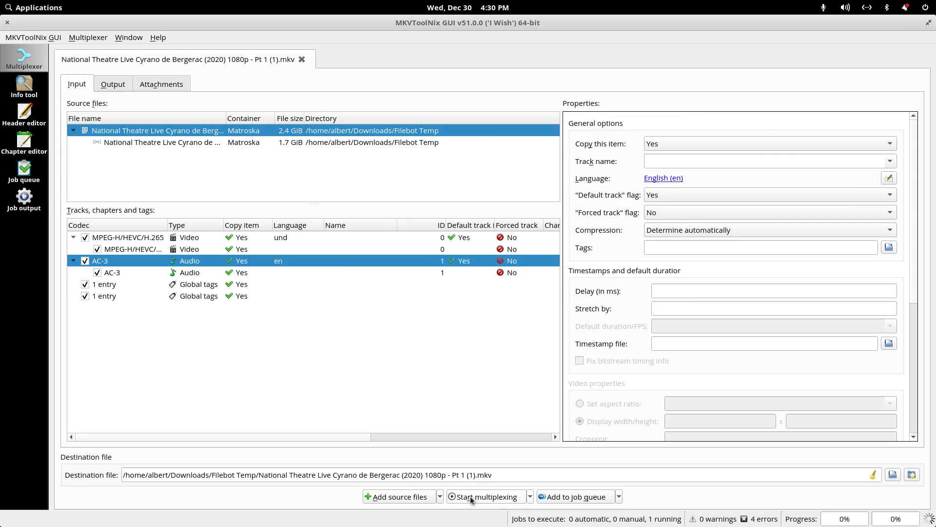
pyautogui.click(485, 496)
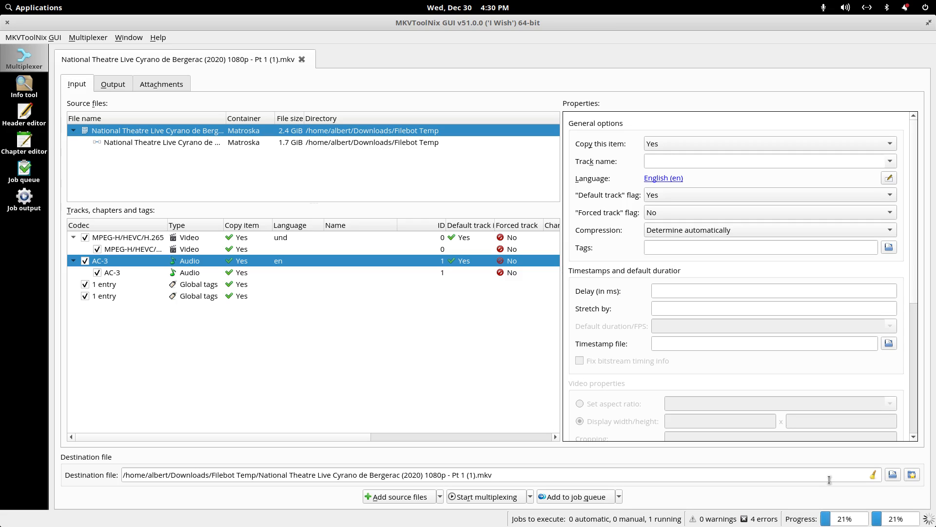
pyautogui.moveTo(384, 31)
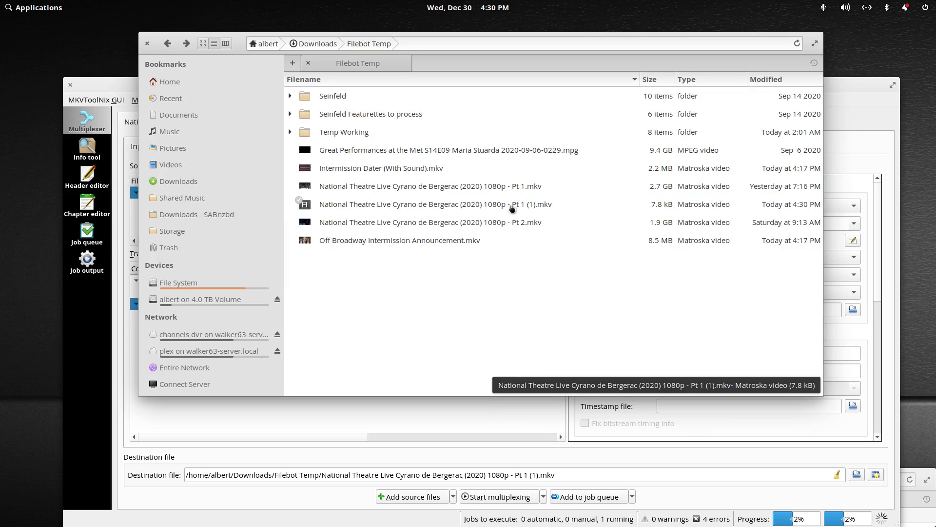
pyautogui.moveTo(490, 321)
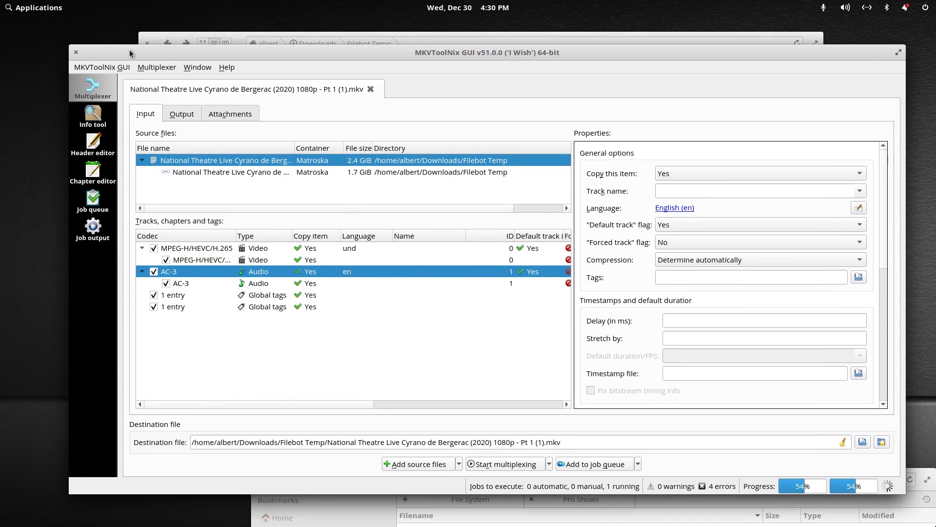
pyautogui.moveTo(315, 220)
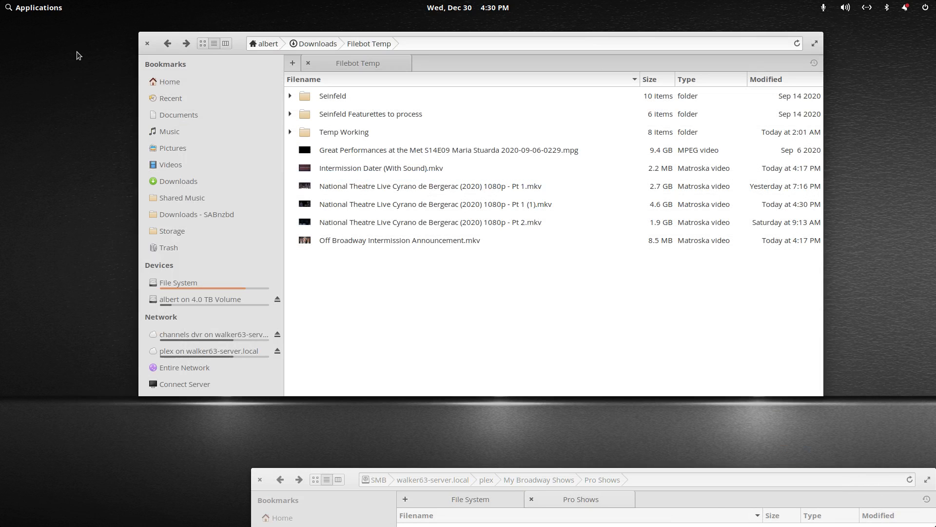
pyautogui.moveTo(438, 191)
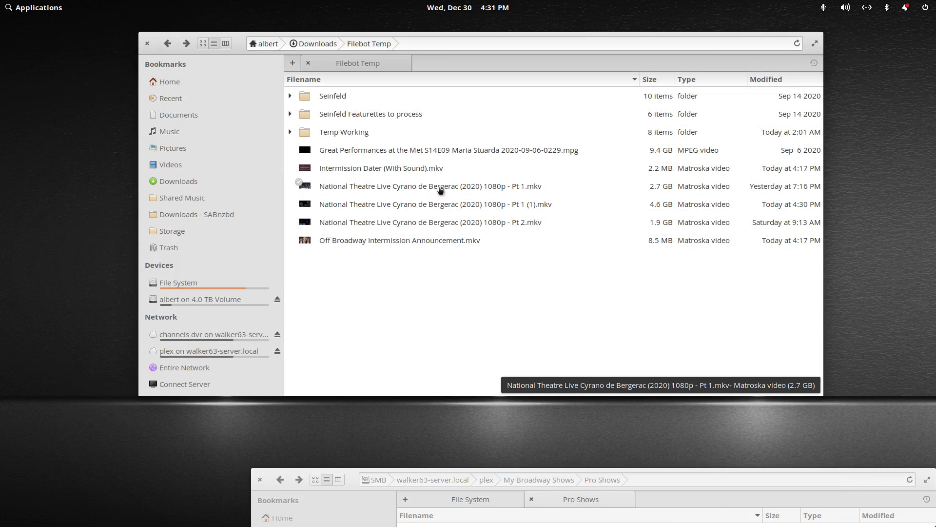
# - Open the merged 4.6 GB Pt 1 (1).mkv for playback in VLC
pyautogui.doubleClick(429, 185)
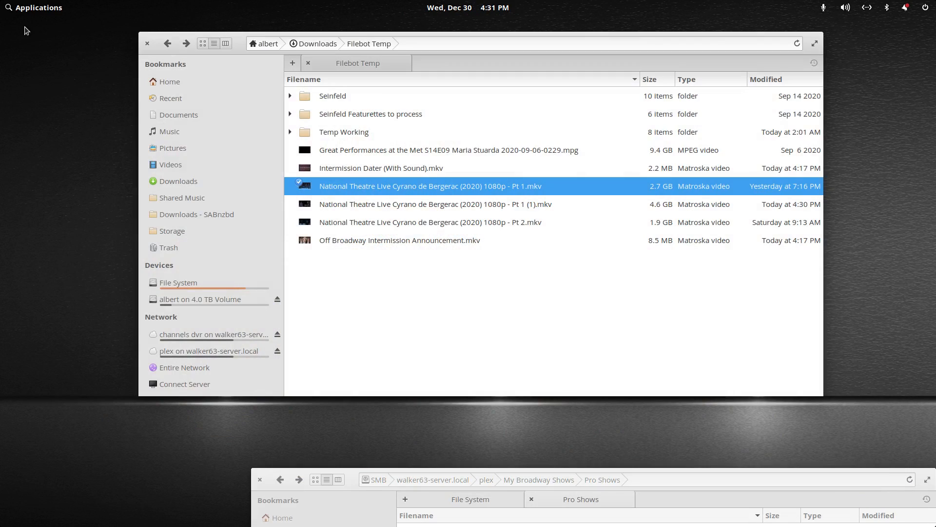
pyautogui.click(430, 204)
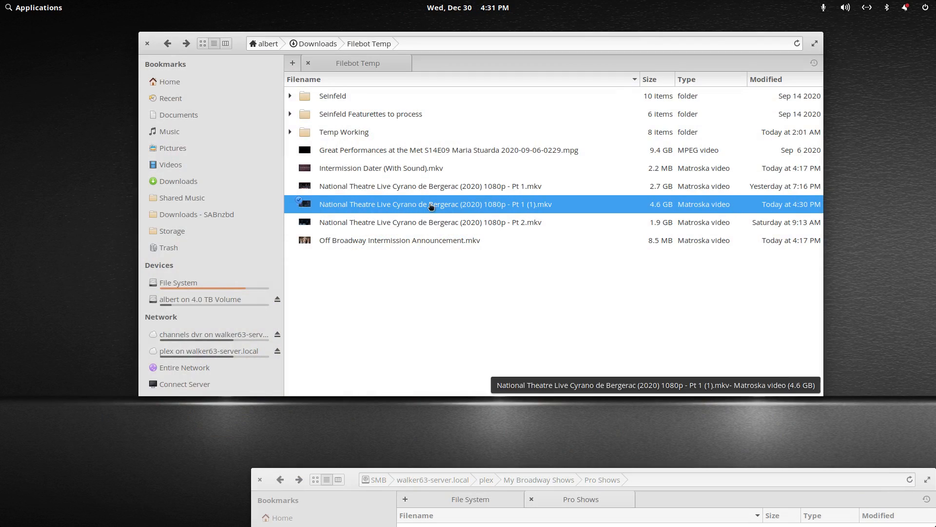
pyautogui.doubleClick(429, 204)
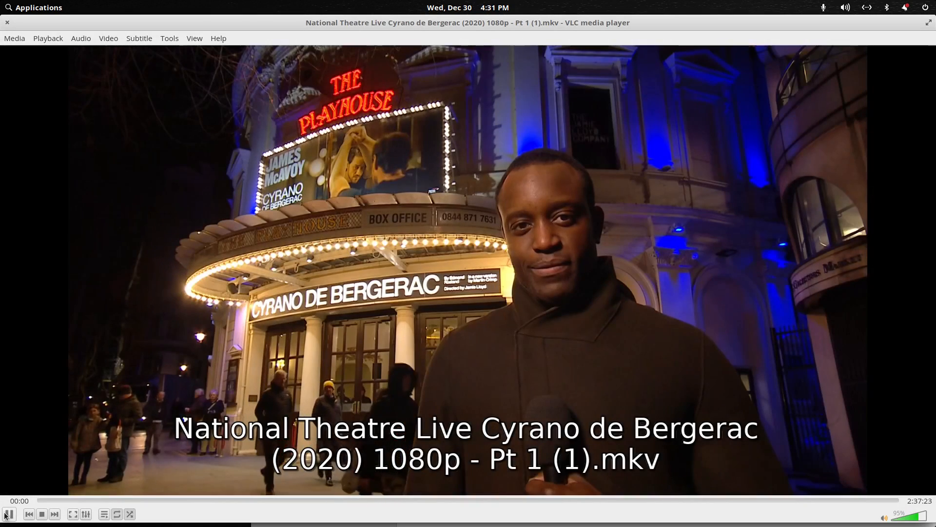
# - Pause the merged video and confirm its 2:37:23 runtime
pyautogui.click(8, 514)
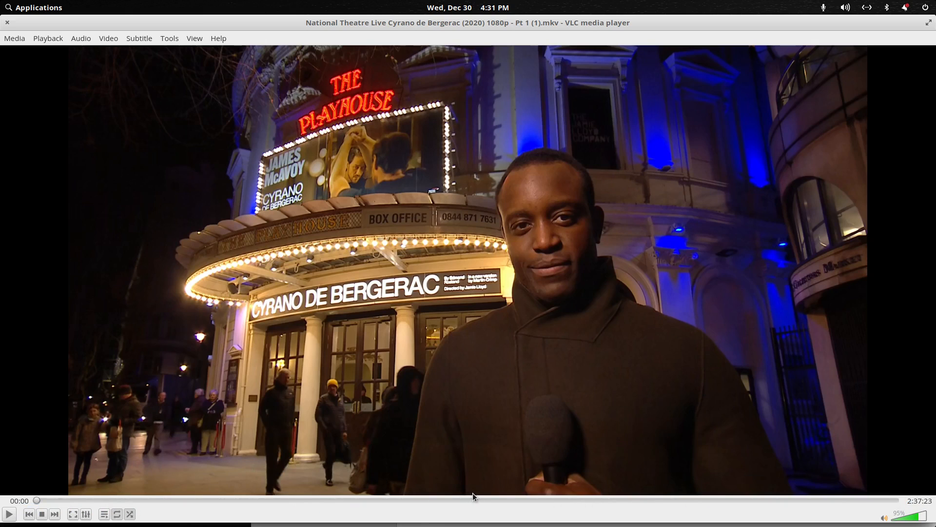
pyautogui.moveTo(516, 499)
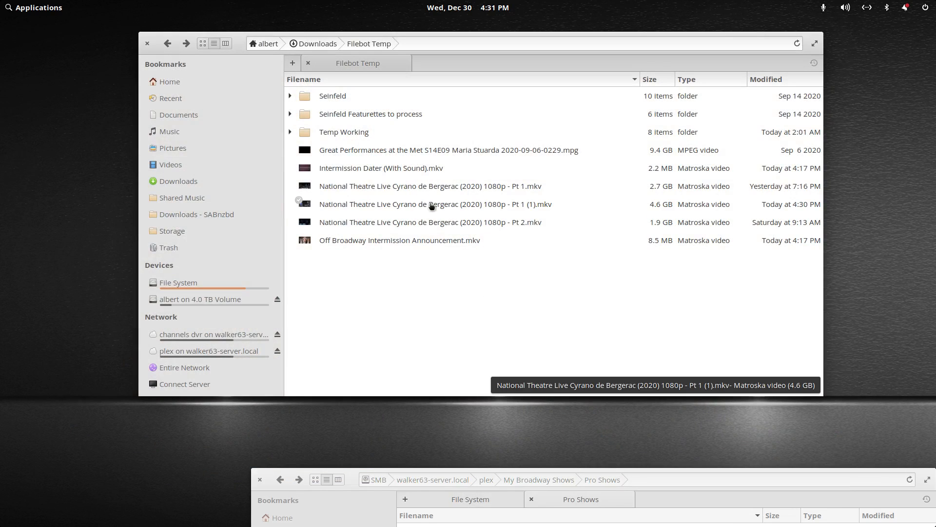
# - Begin renaming Pt 1 (1).mkv to National Theatre Live Cyrano de Bergerac (2020) 1080p.mkv
pyautogui.doubleClick(430, 203)
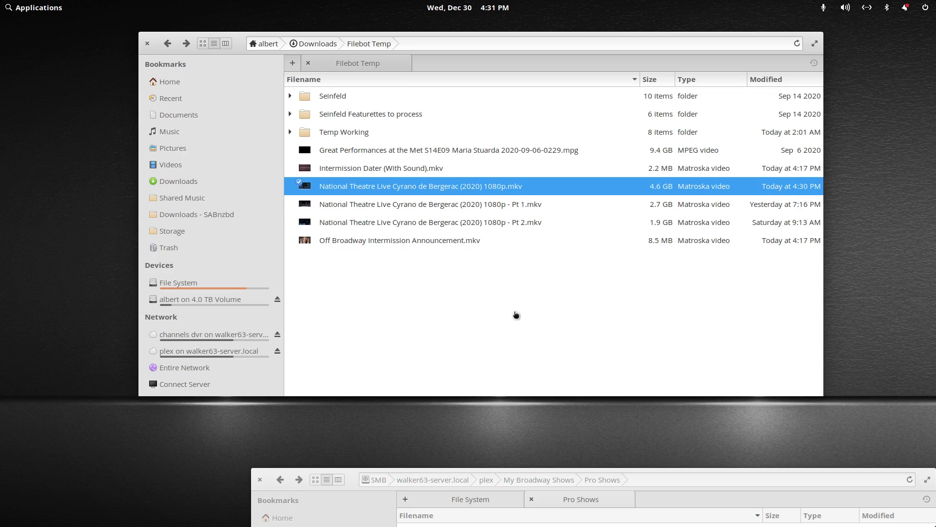
pyautogui.moveTo(434, 188)
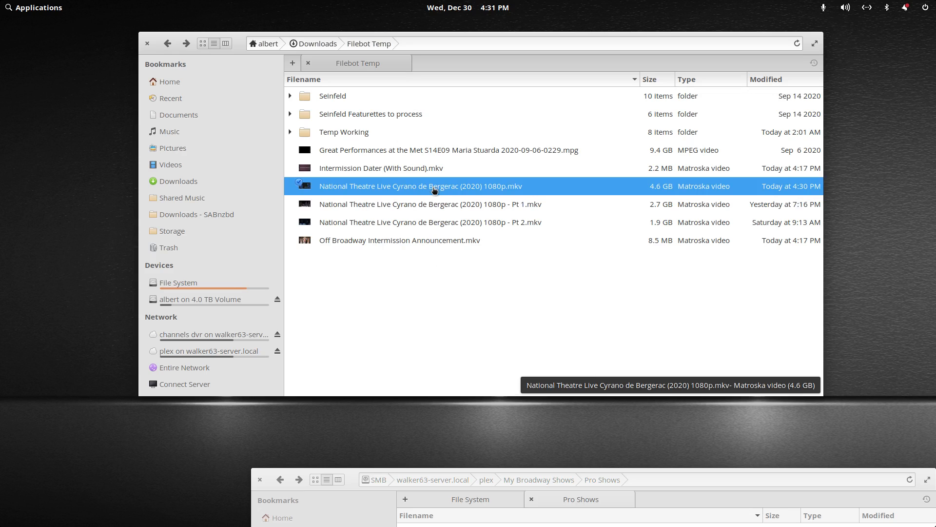
pyautogui.moveTo(474, 311)
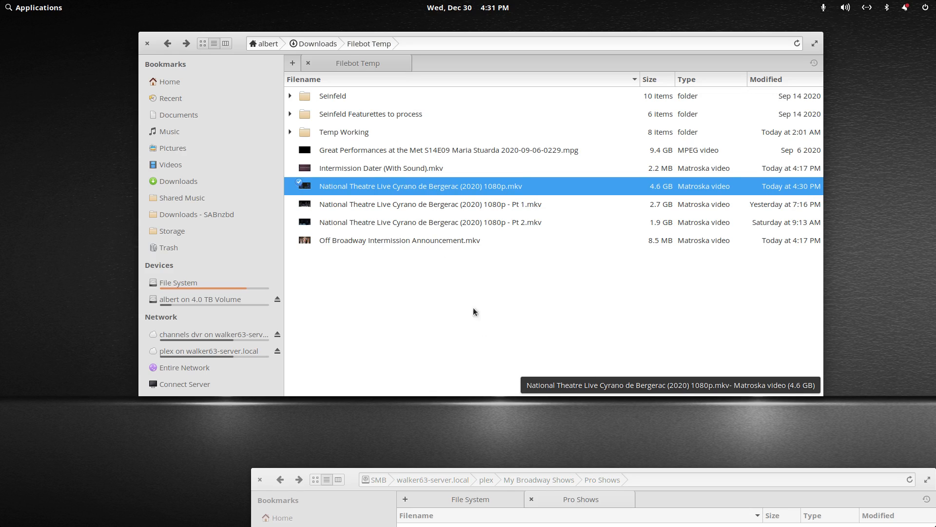
pyautogui.moveTo(457, 326)
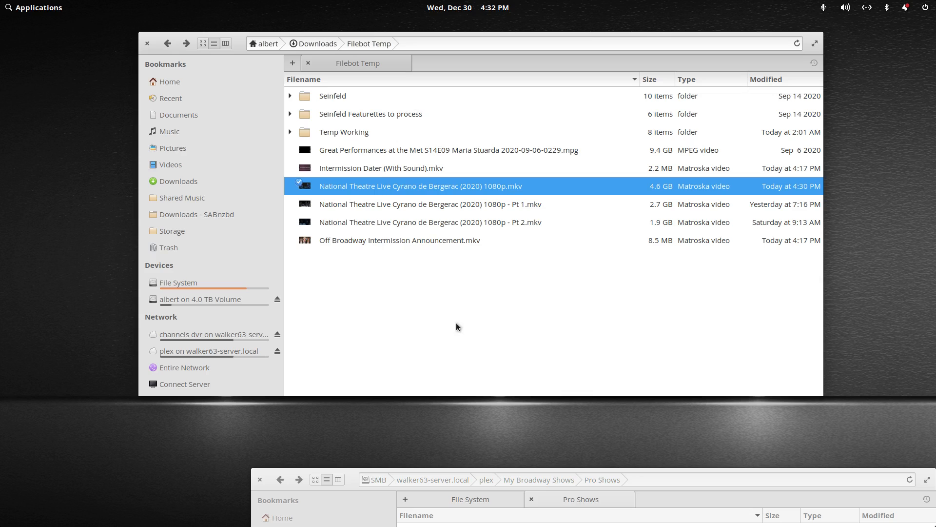
pyautogui.moveTo(478, 324)
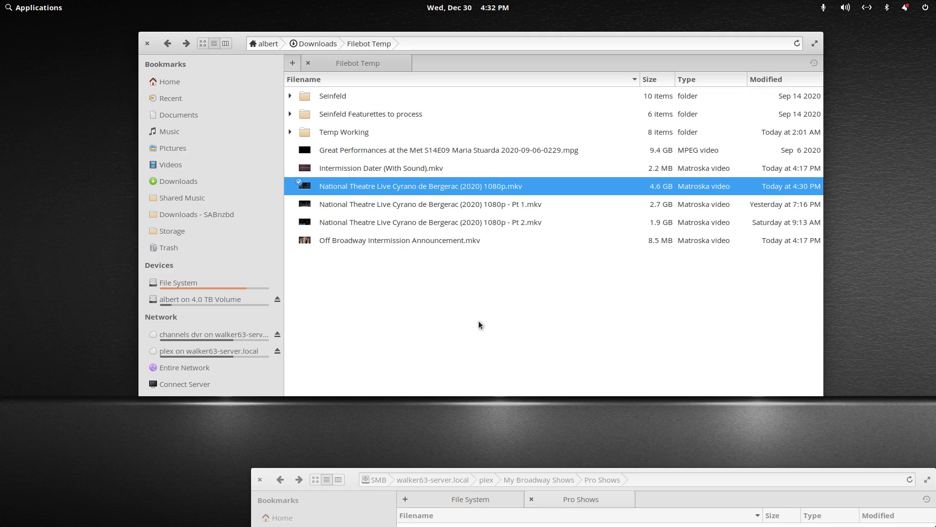
pyautogui.moveTo(471, 320)
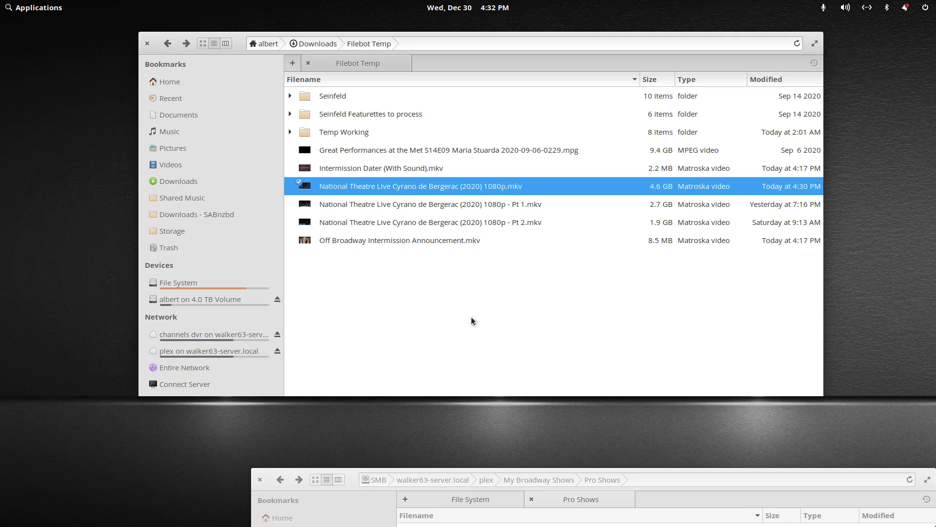